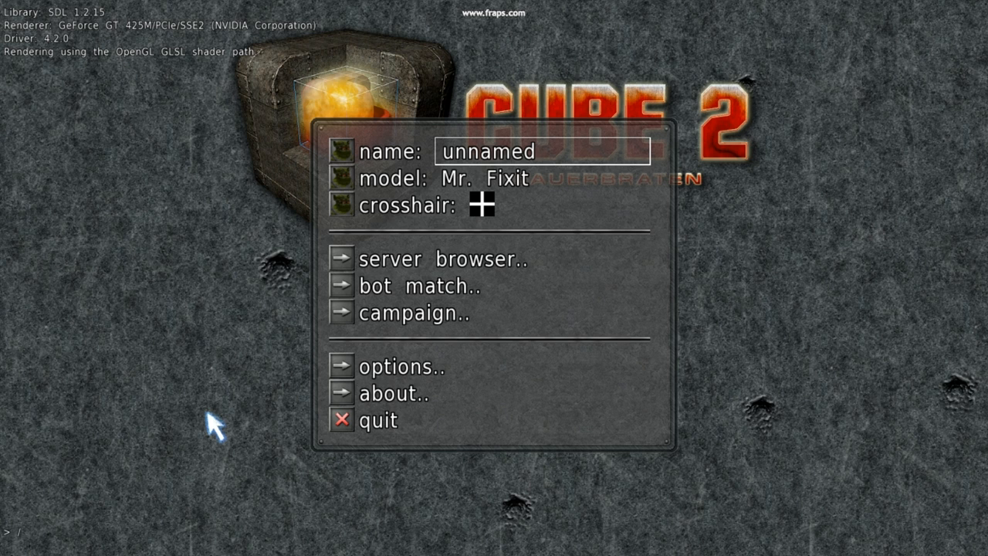
Start an empty single-player map (sp) and save it as 'test' with /savemap.
{"action": "type", "text": "sp"}
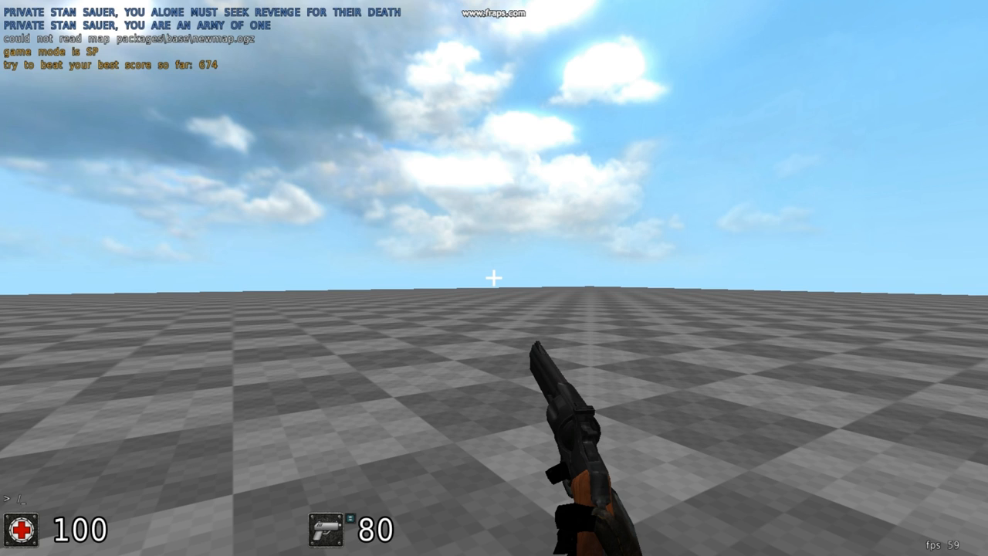
{"action": "type", "text": "/savemap"}
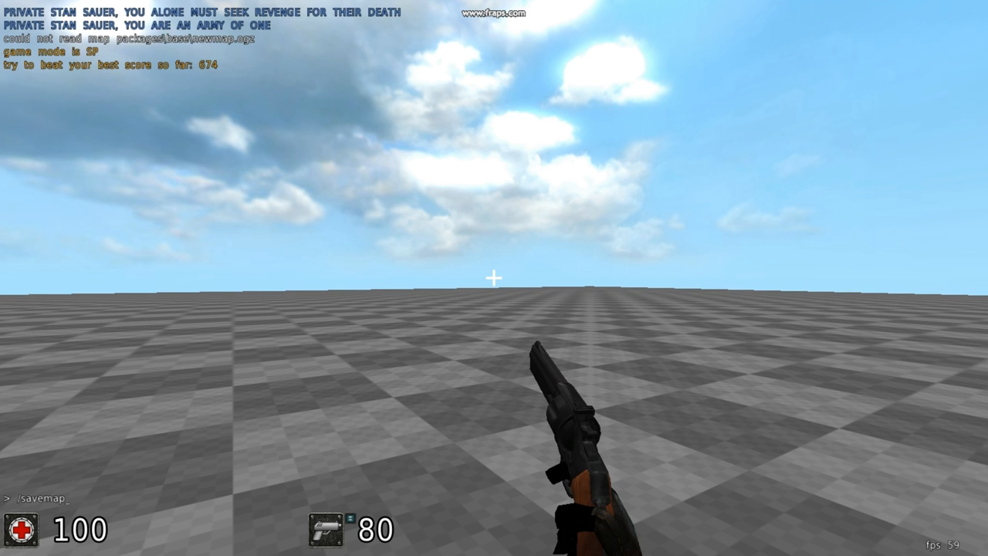
{"action": "type", "text": "test"}
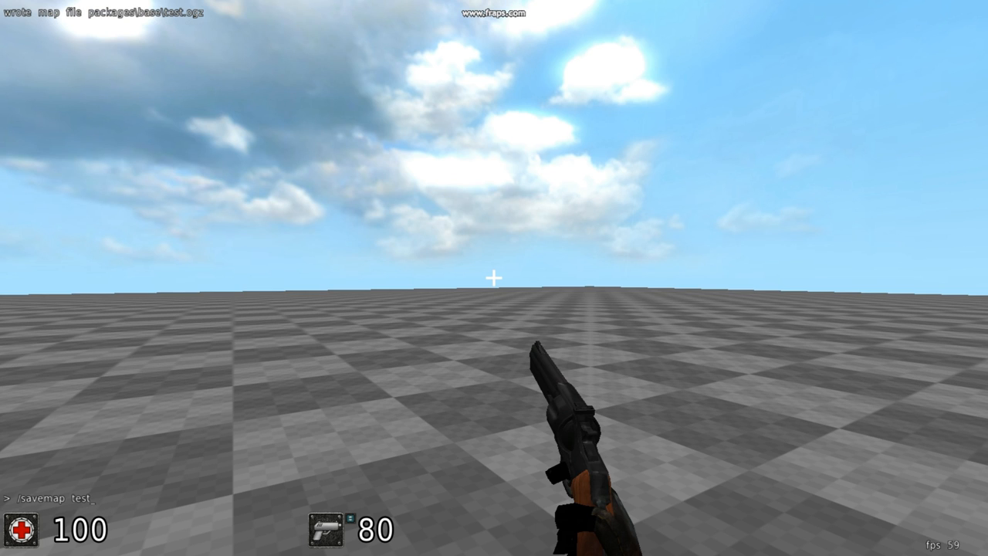
{"action": "type", "text": "w"}
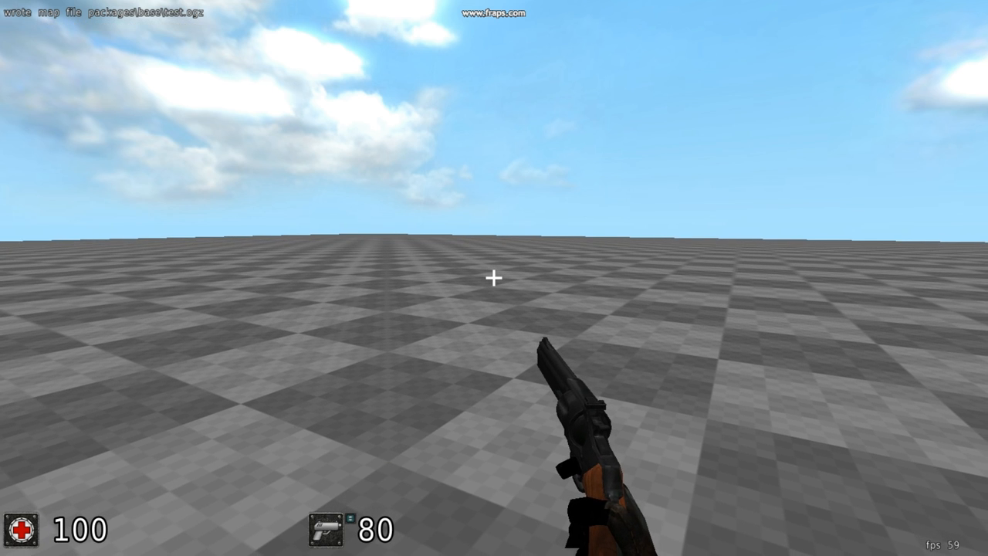
{"action": "left_click", "coordinate": [494, 278]}
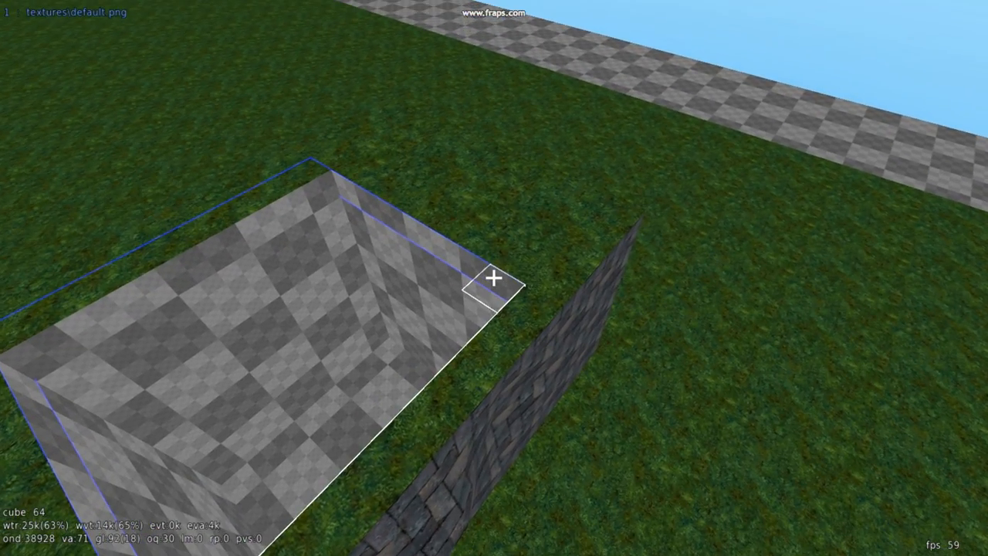
Turn the selected roof volume over the room into glass with /glass.
{"action": "type", "text": "/glass"}
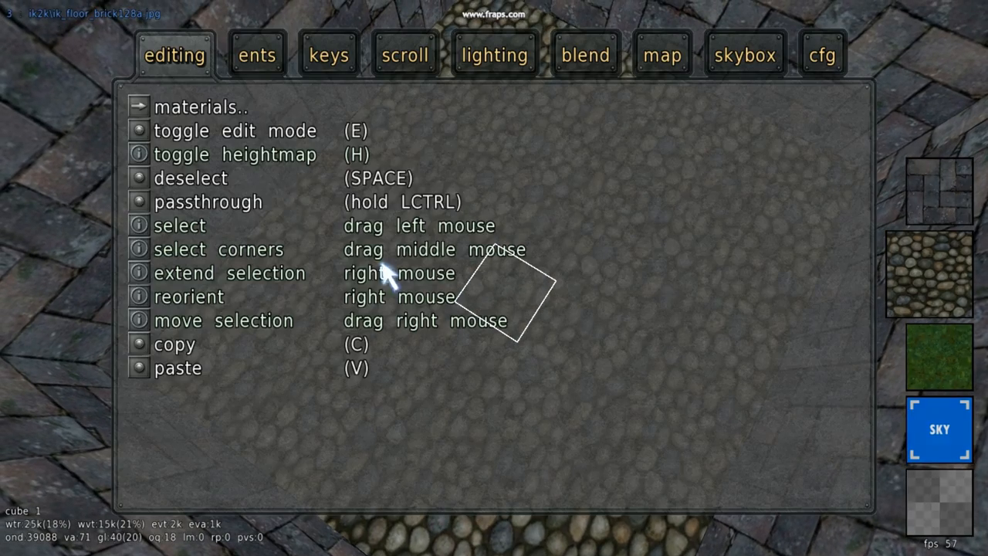
Place a new white light entity from the ents > light menu over the cobblestone floor.
{"action": "left_click", "coordinate": [257, 55]}
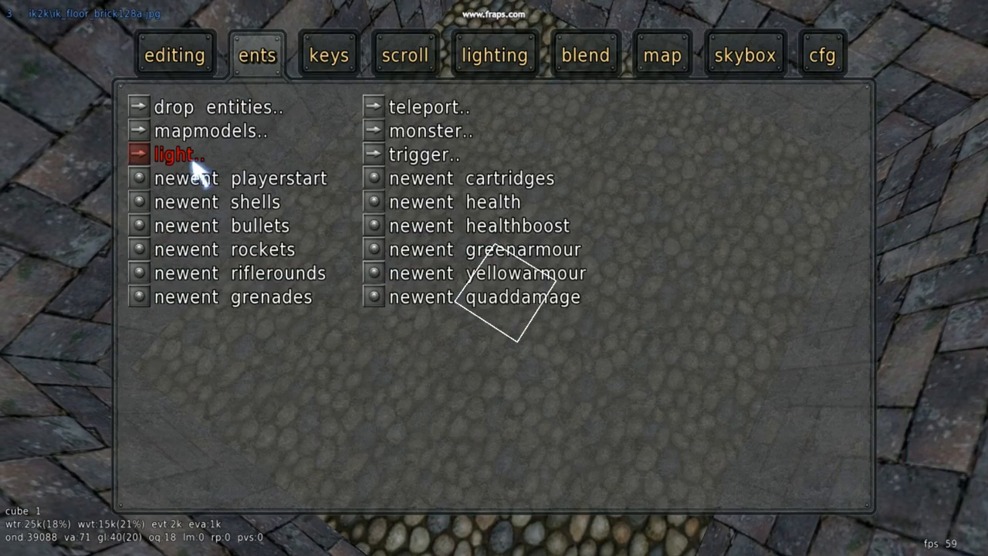
{"action": "left_click", "coordinate": [183, 154]}
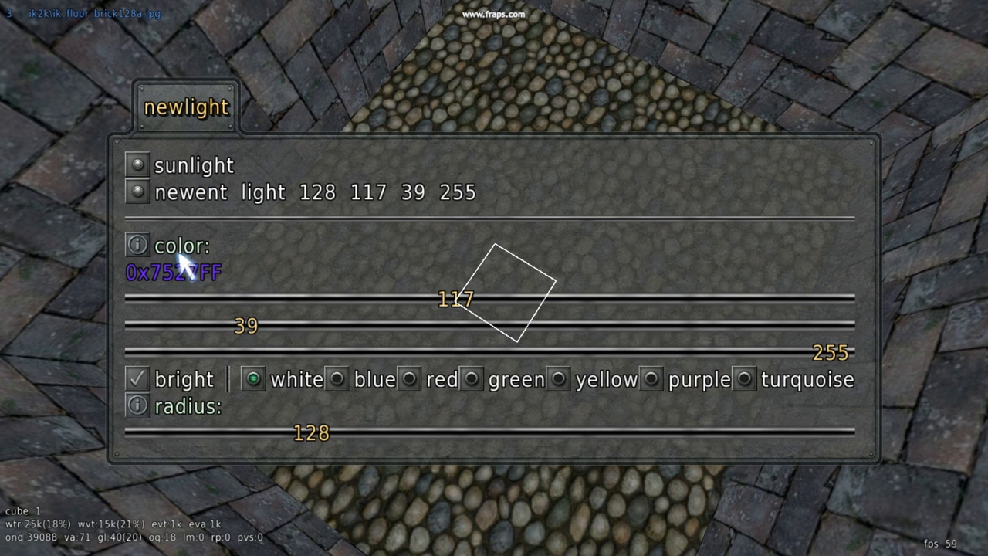
{"action": "left_click", "coordinate": [136, 191]}
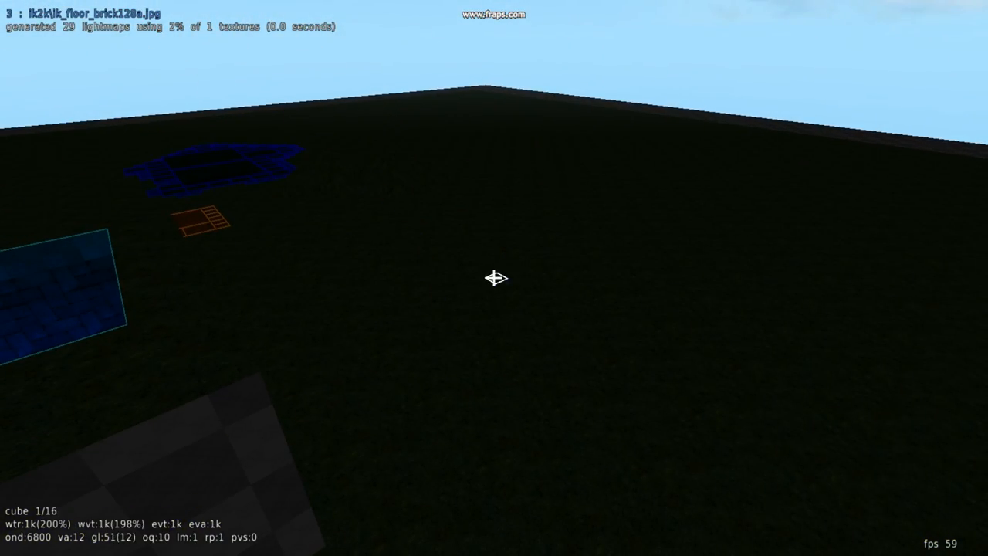
Add a second light entity from the ents > light menu so the grass is brightly lit.
{"action": "left_click", "coordinate": [257, 52]}
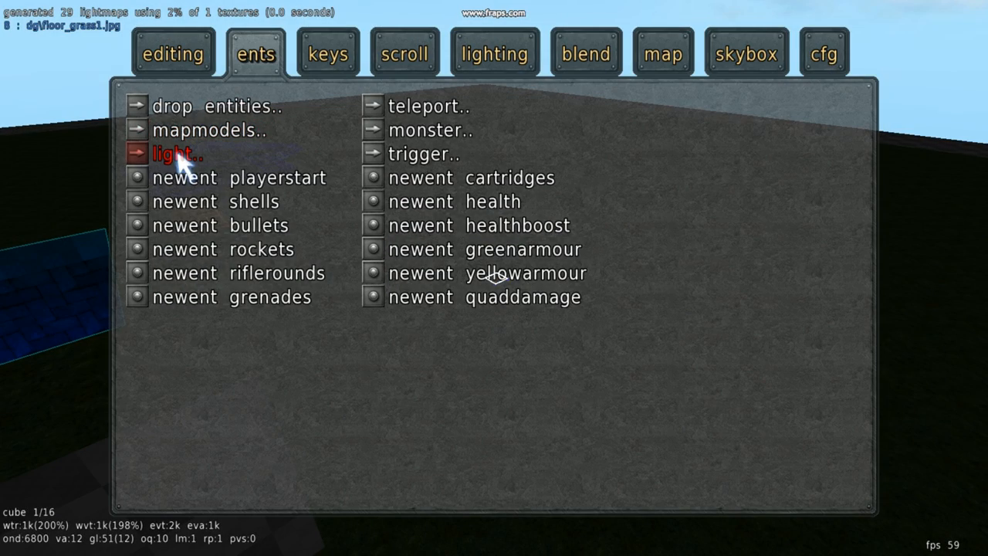
{"action": "left_click", "coordinate": [176, 153]}
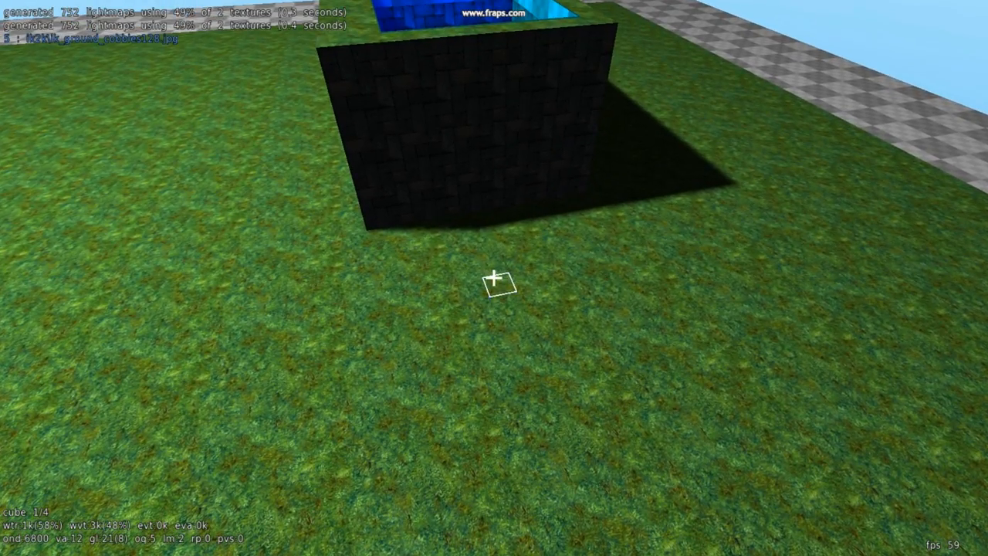
Place the dcp/jumppad2 map model on the grass in front of the dark block.
{"action": "key", "text": "escape"}
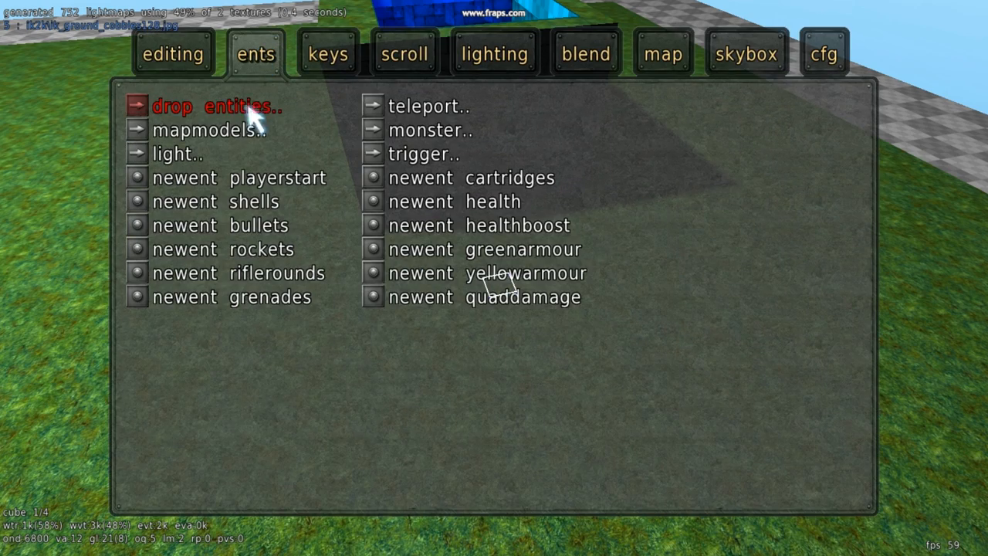
{"action": "left_click", "coordinate": [208, 129]}
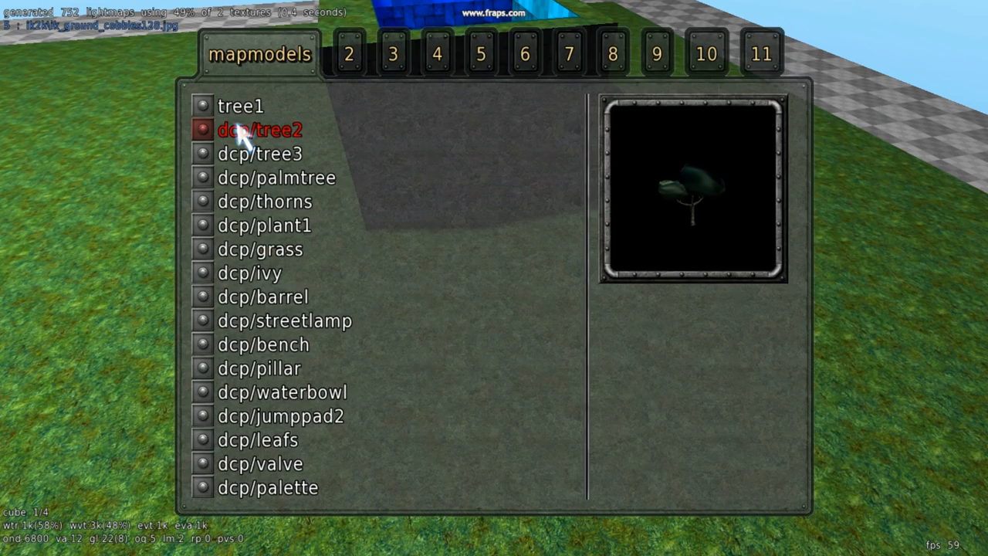
{"action": "left_click", "coordinate": [281, 416]}
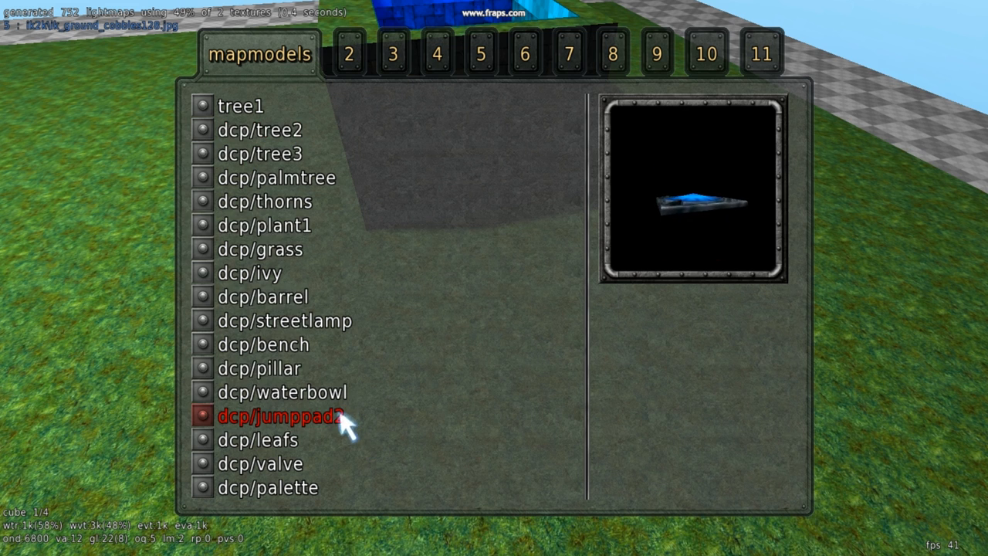
{"action": "left_click", "coordinate": [281, 416]}
{"action": "type", "text": "/"}
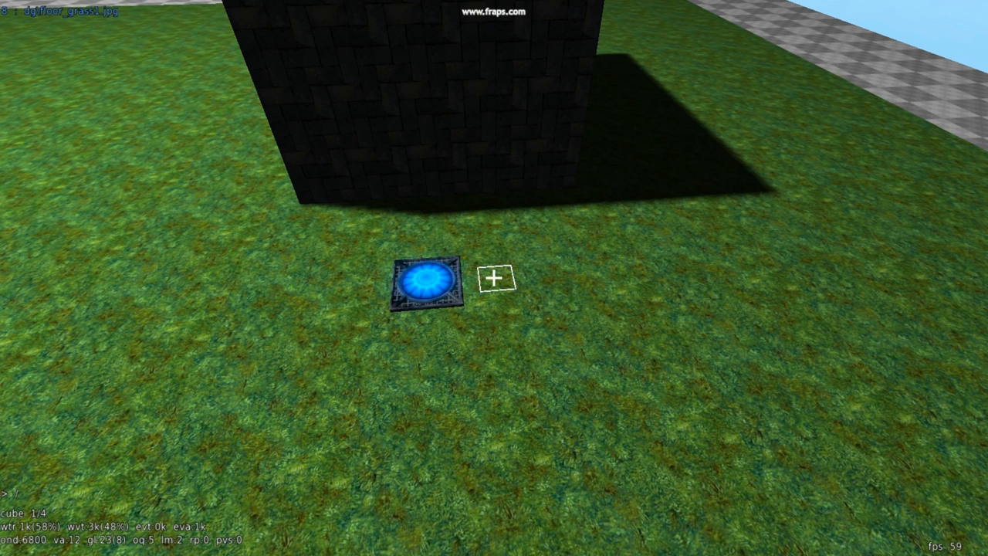
Enter a newent jumppad command at the console to create a jump pad entity beside the model.
{"action": "type", "text": "newe"}
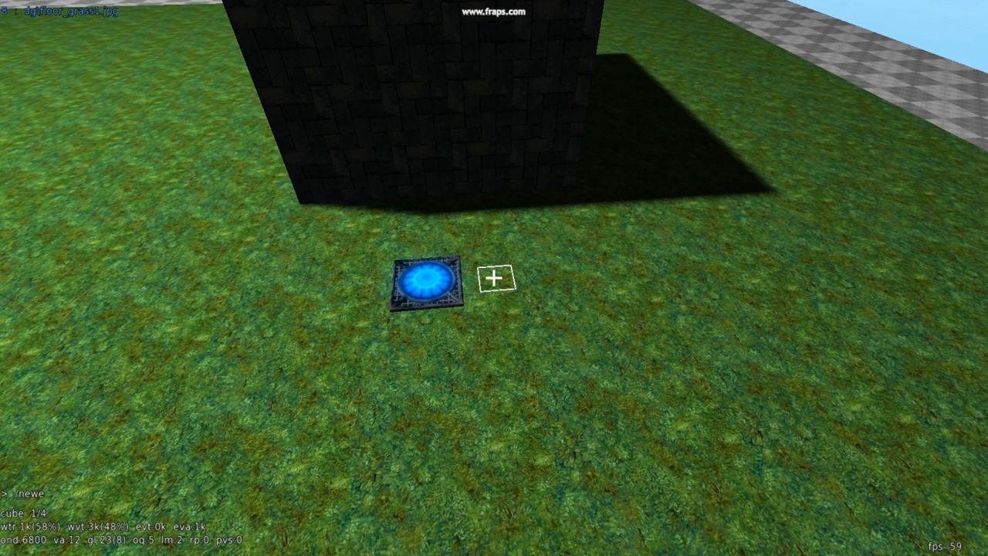
{"action": "type", "text": "nt"}
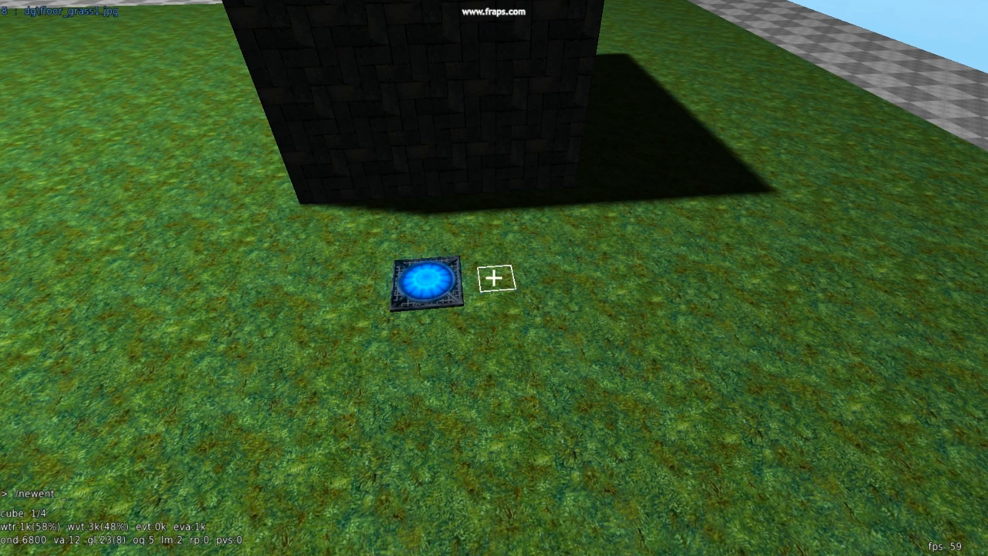
{"action": "type", "text": "_jum"}
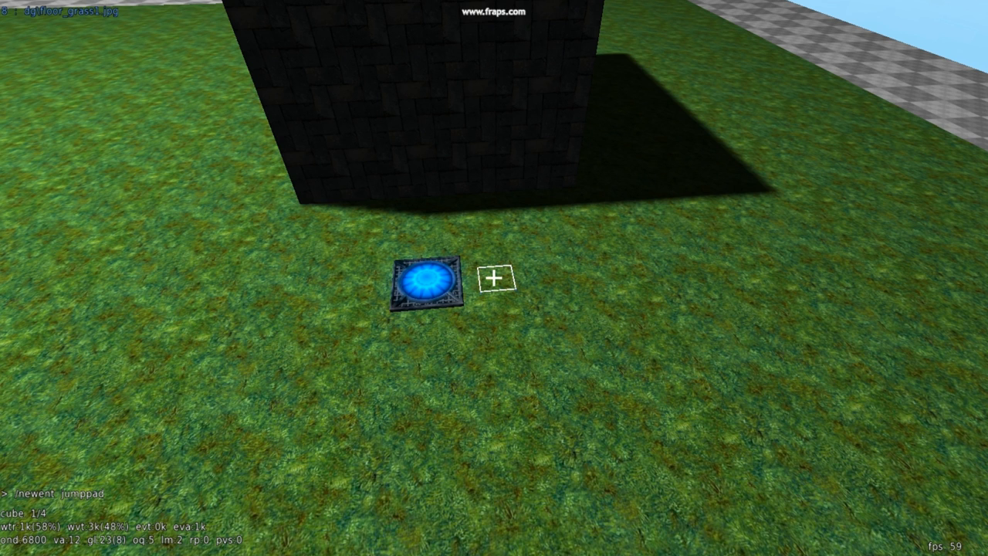
{"action": "left_click", "coordinate": [493, 276]}
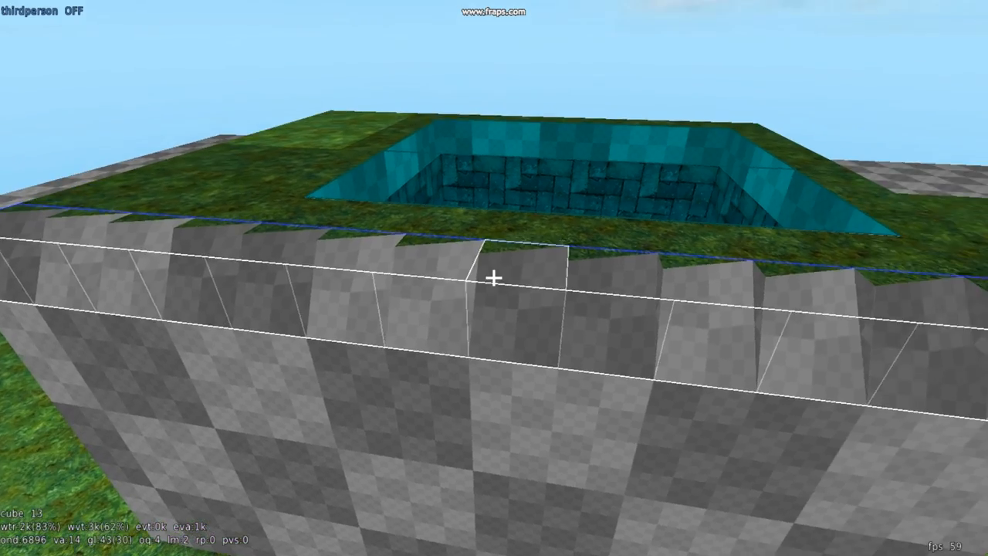
{"action": "mouse_move", "coordinate": [495, 278]}
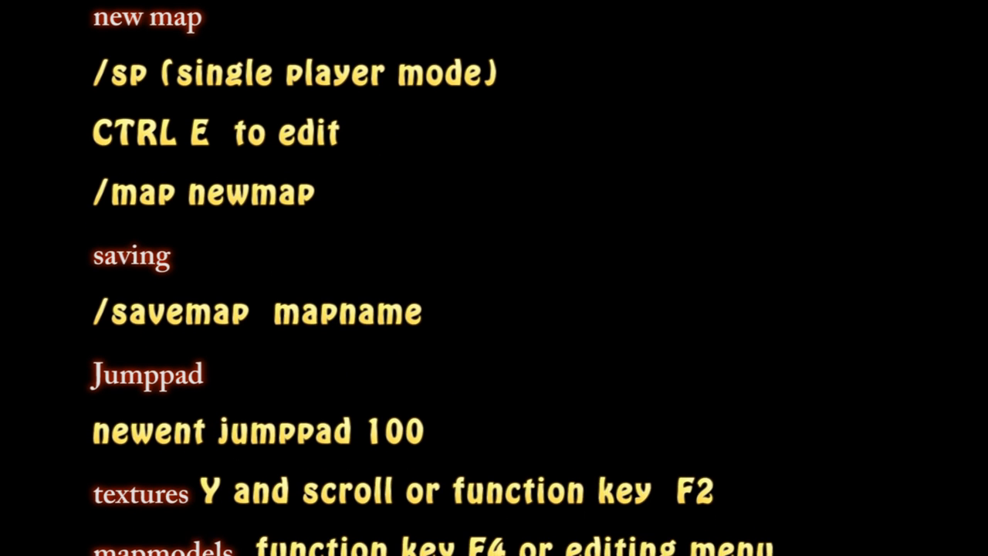
Scroll the shortcuts summary down to the liquids, teleports and door trigger instructions.
{"action": "scroll", "scroll_direction": "down", "scroll_amount": 3}
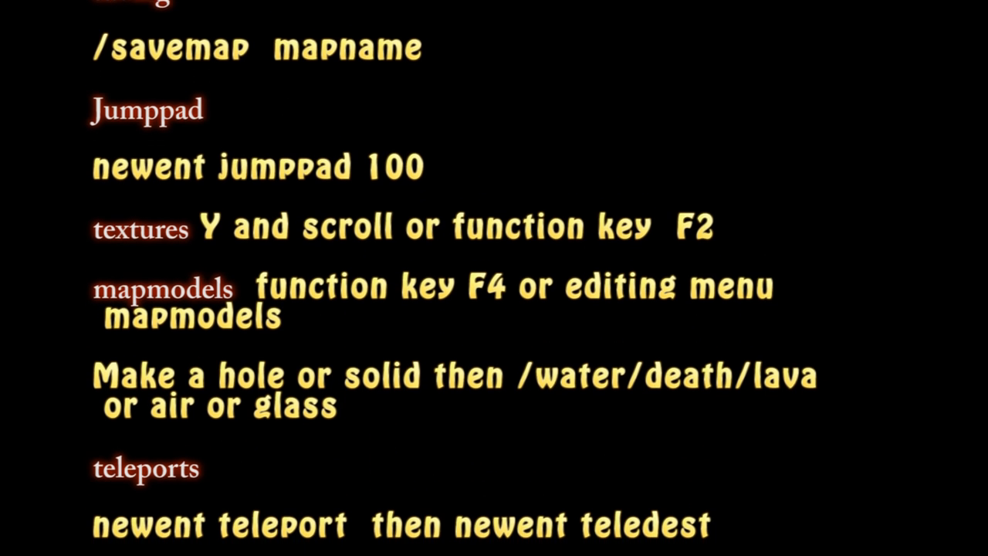
{"action": "scroll", "scroll_direction": "down", "scroll_amount": 3}
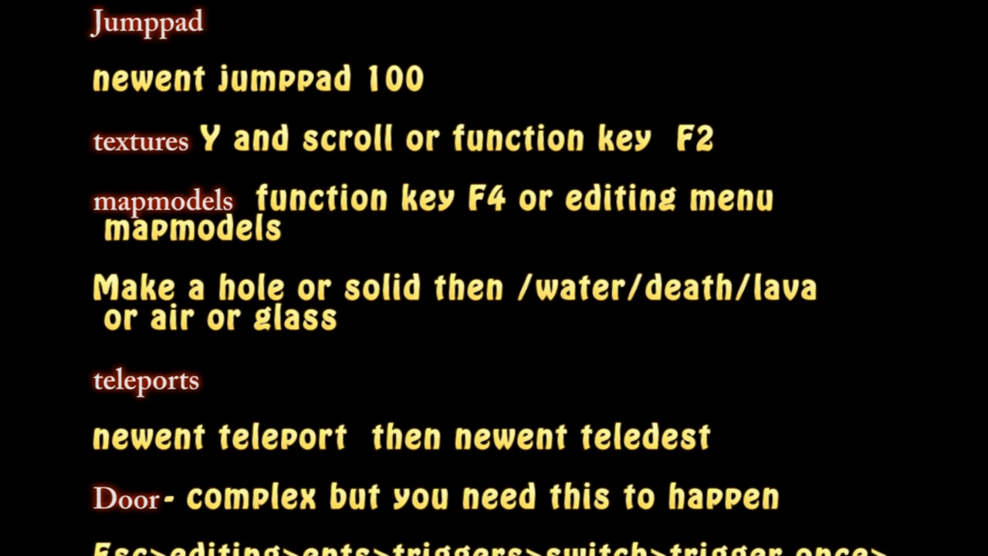
{"action": "scroll", "scroll_direction": "down", "scroll_amount": 3}
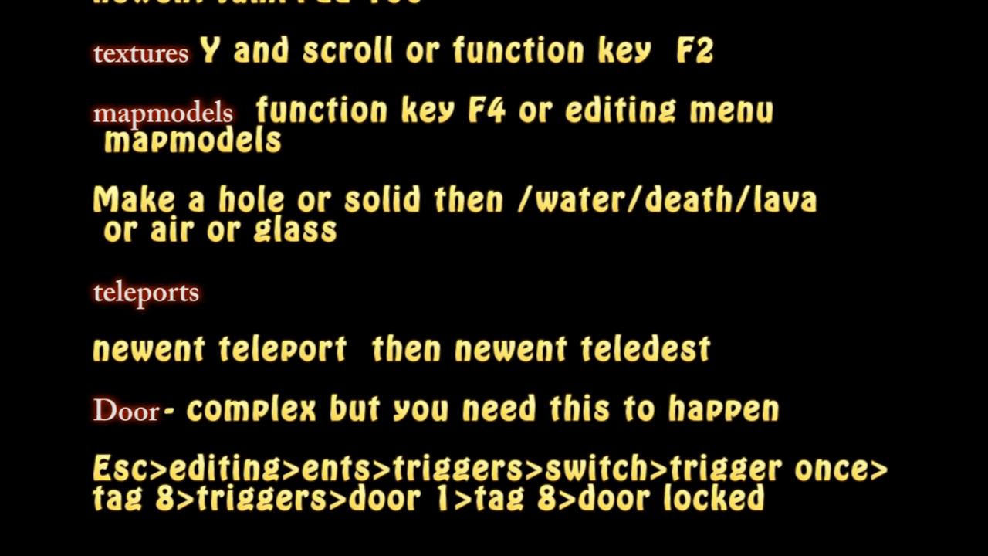